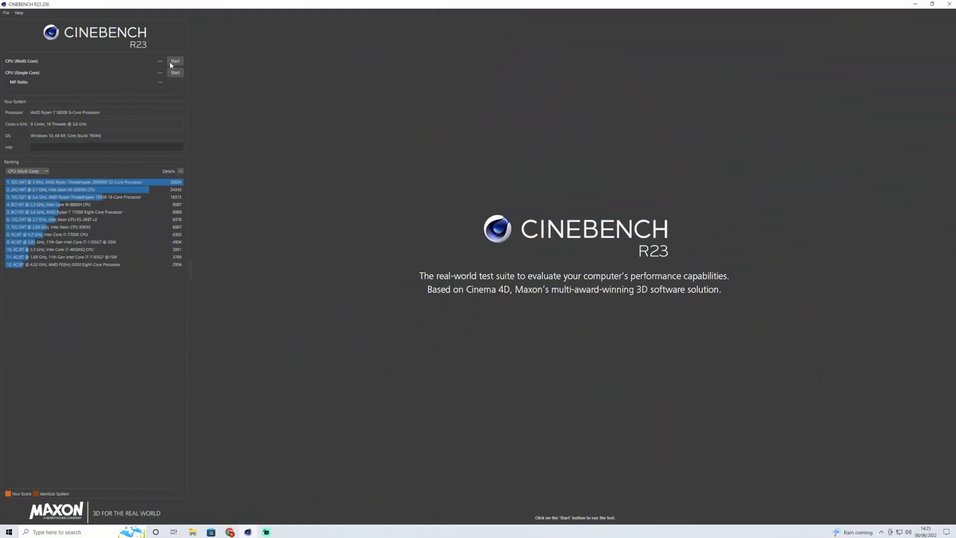
Start the CPU (Multi Core) benchmark so the Ryzen 7 5800X scores about 13,700 pts.
left_click(176, 61)
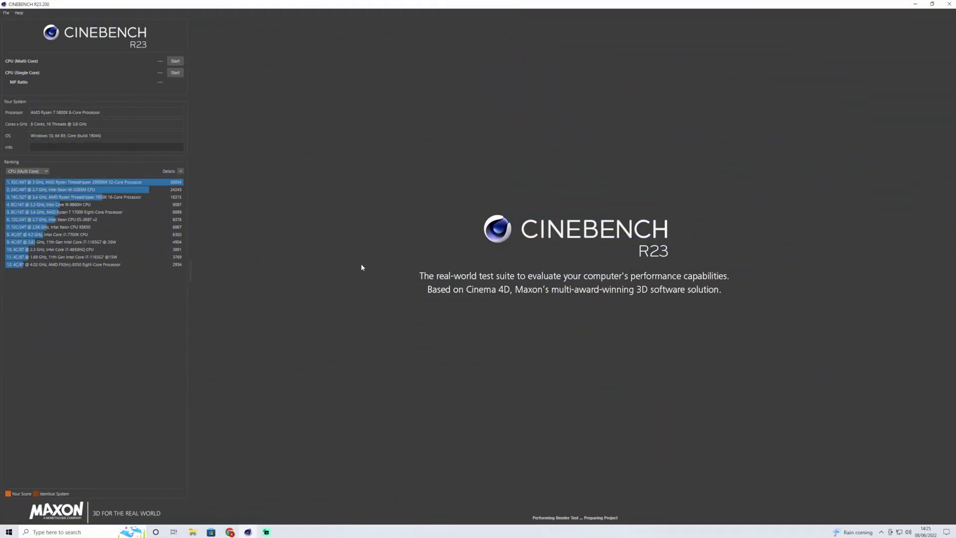
left_click(175, 61)
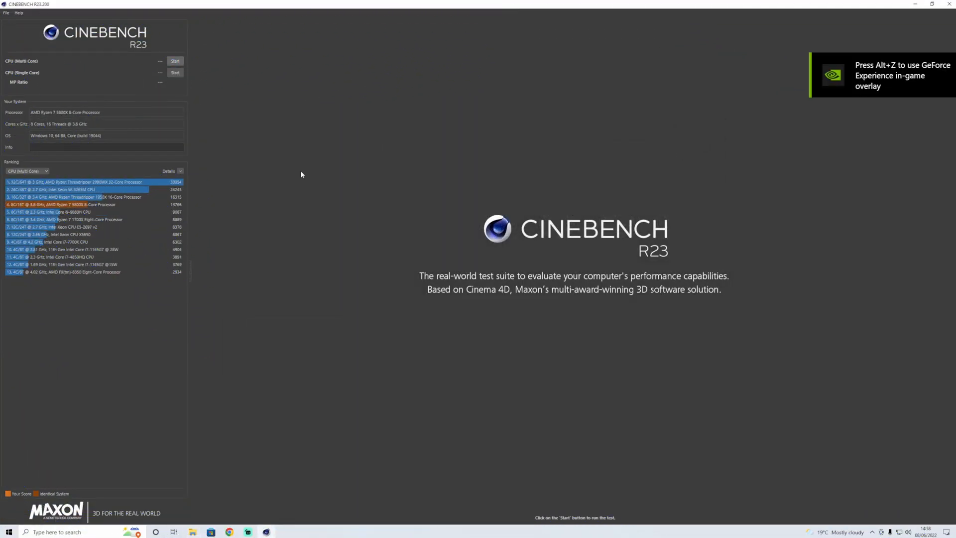
Run the multi-core benchmark a second time, scoring 13,828 pts.
left_click(175, 61)
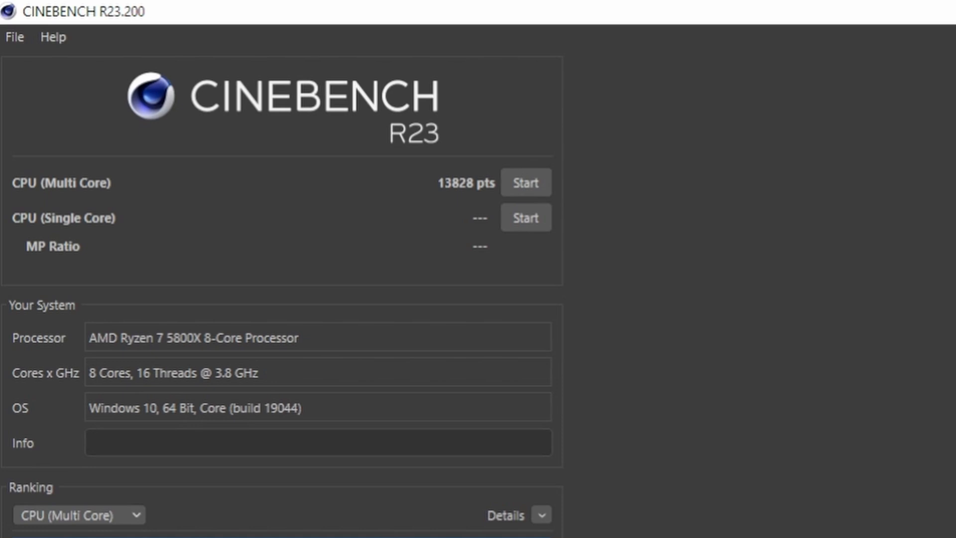
mouse_move(454, 207)
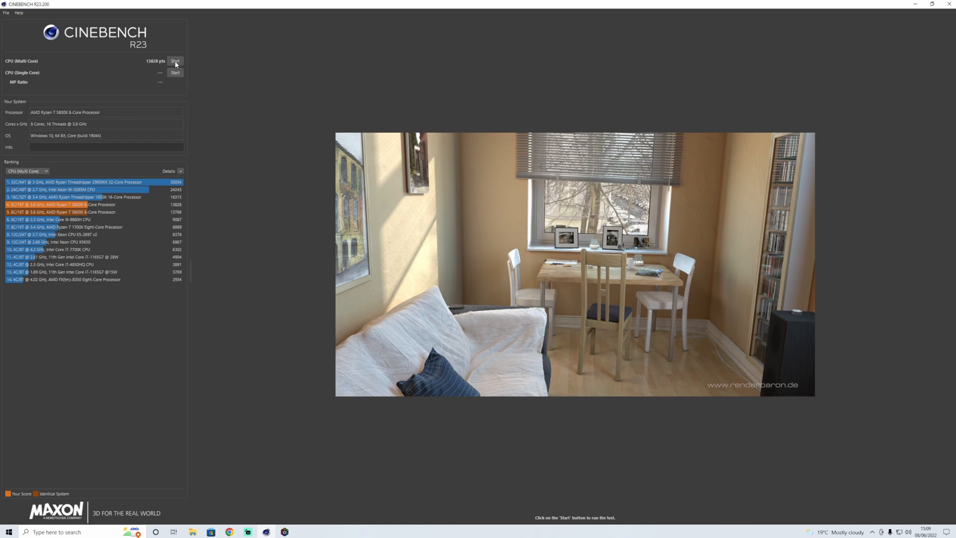
Run the multi-core benchmark a third time, scoring 13,862 pts.
left_click(175, 60)
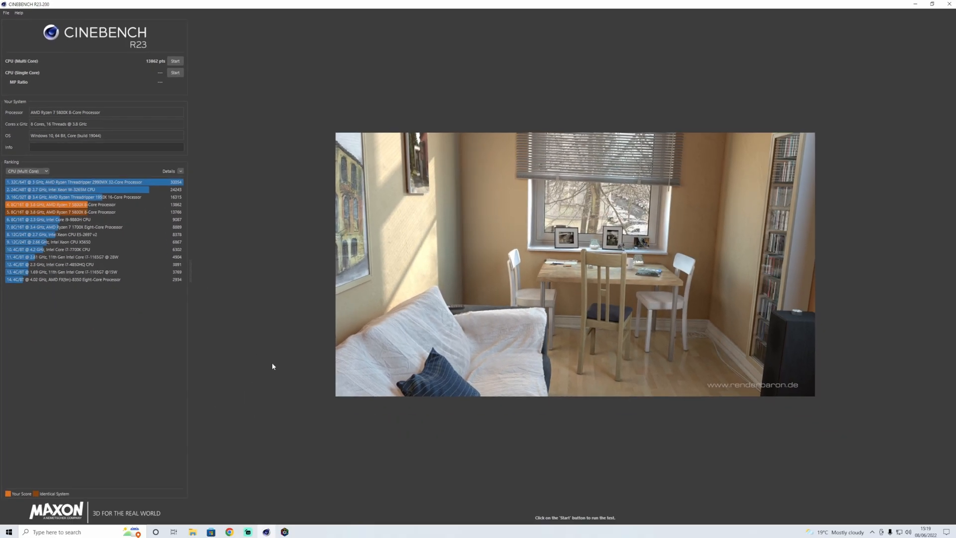
In Corsair iCUE, make Profile 2 the active lighting profile and close iCUE.
left_click(284, 532)
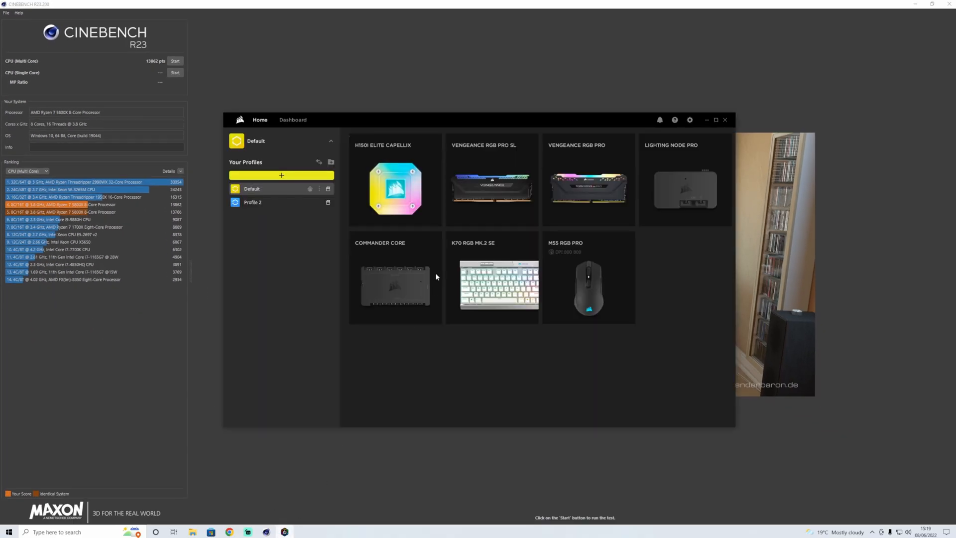
left_click(252, 203)
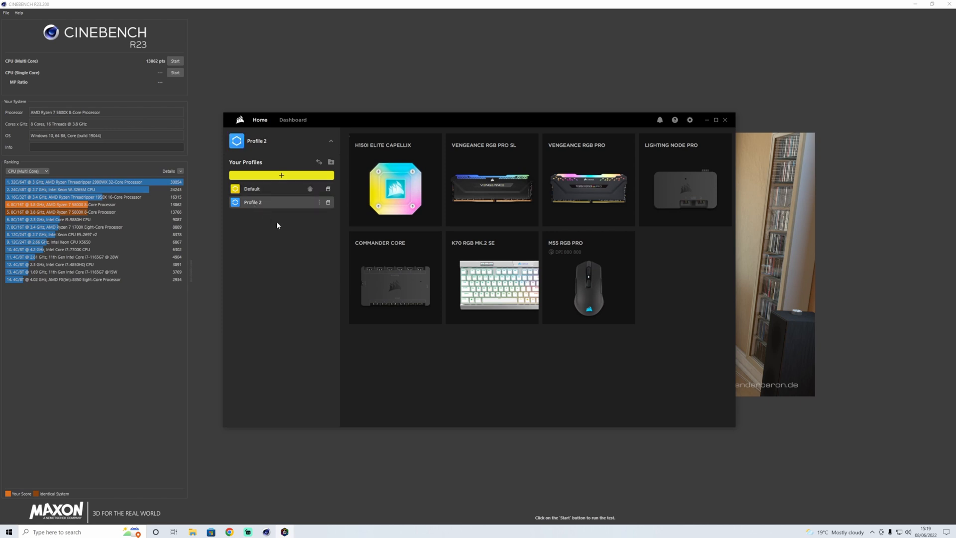
mouse_move(137, 391)
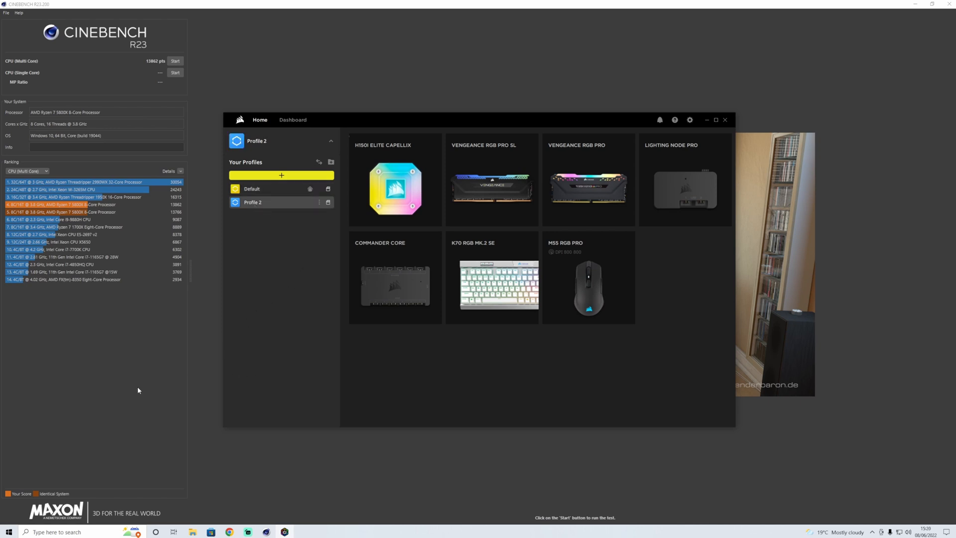
left_click(724, 120)
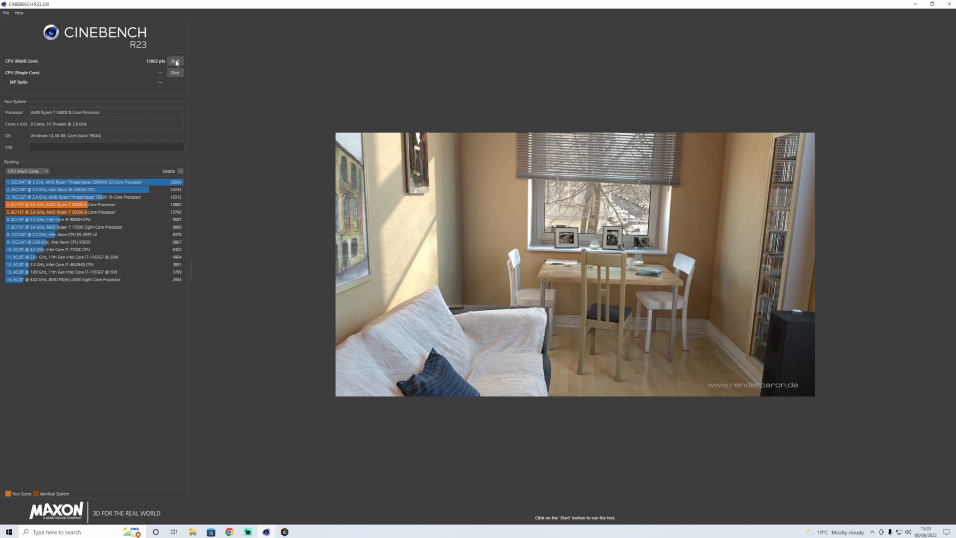
Start another multi-core benchmark run with the new lighting profile.
left_click(176, 61)
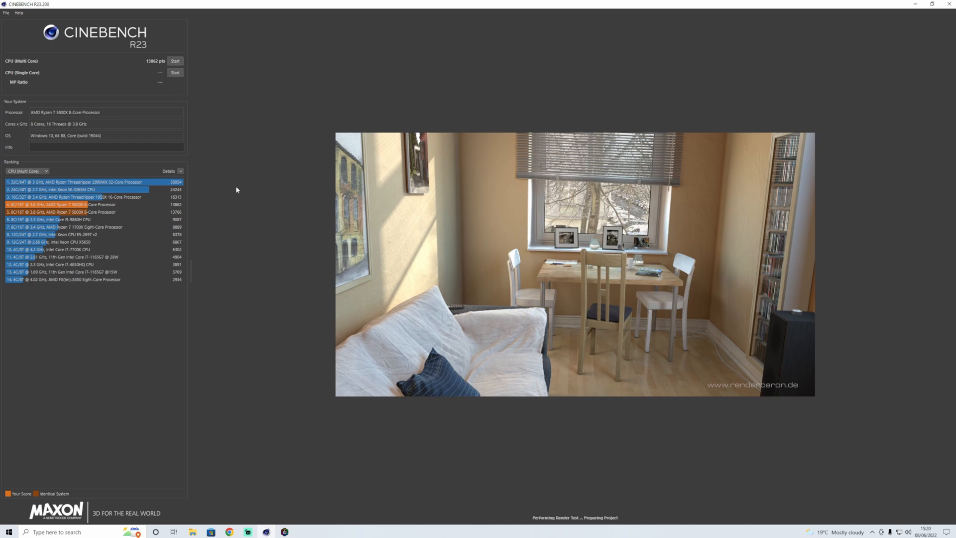